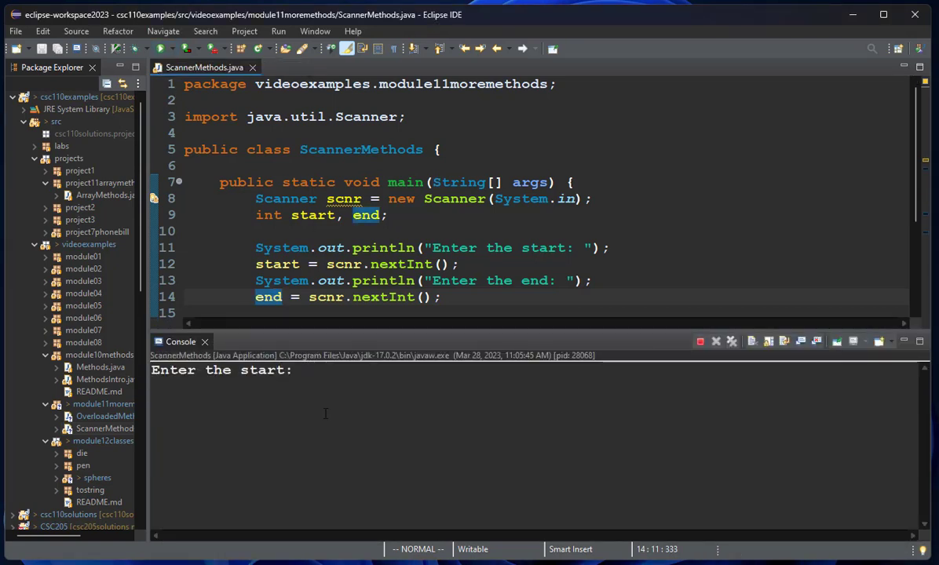
# Enter 5 as the start value at the console's 'Enter the start:' prompt
pyautogui.write('5')
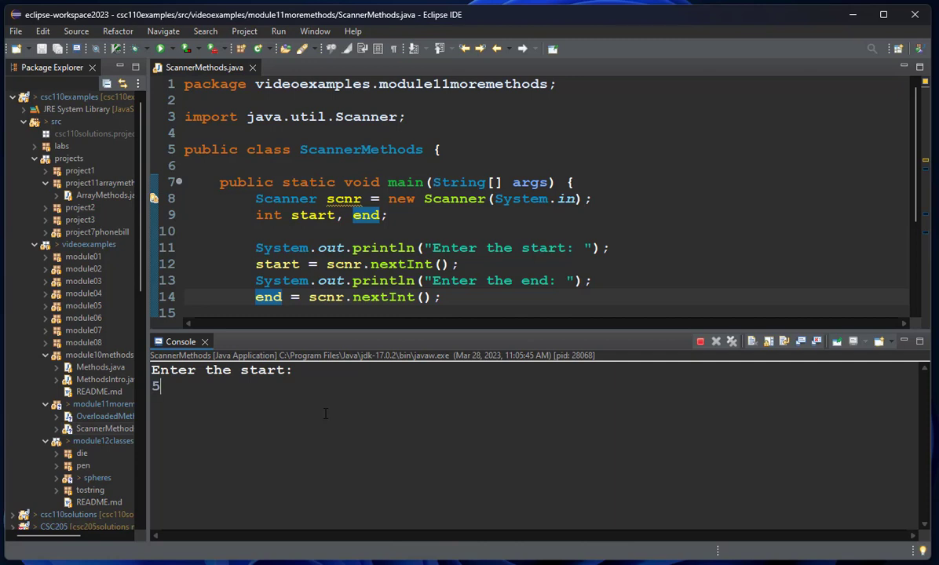
pyautogui.press('Return')
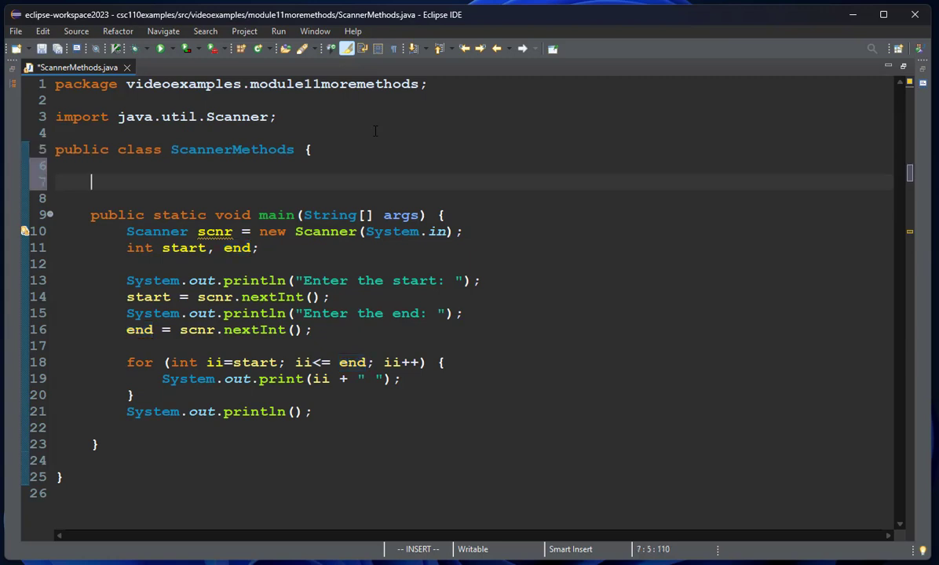
# Write the method header public static void printBetween(Scanner scnr) above main
pyautogui.write('pubu')
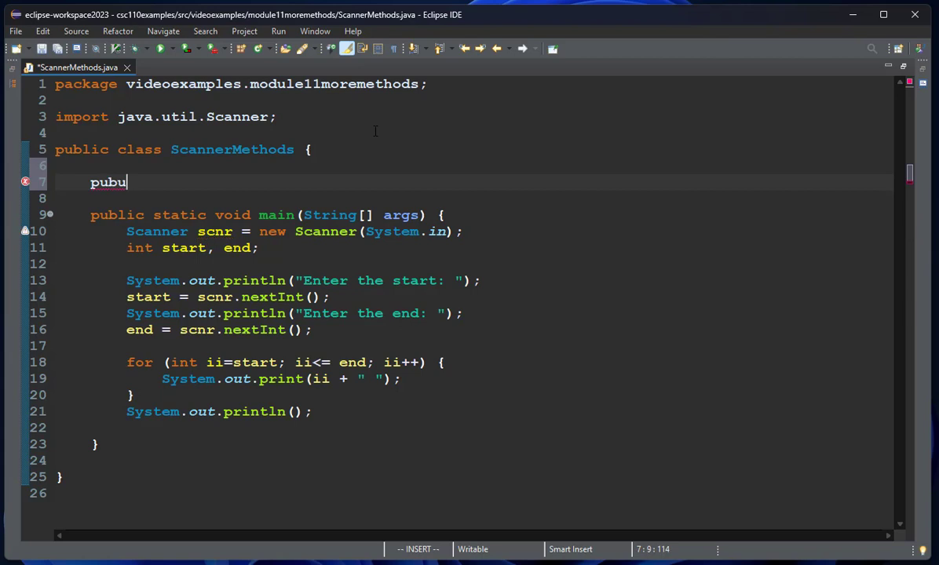
pyautogui.write('lic')
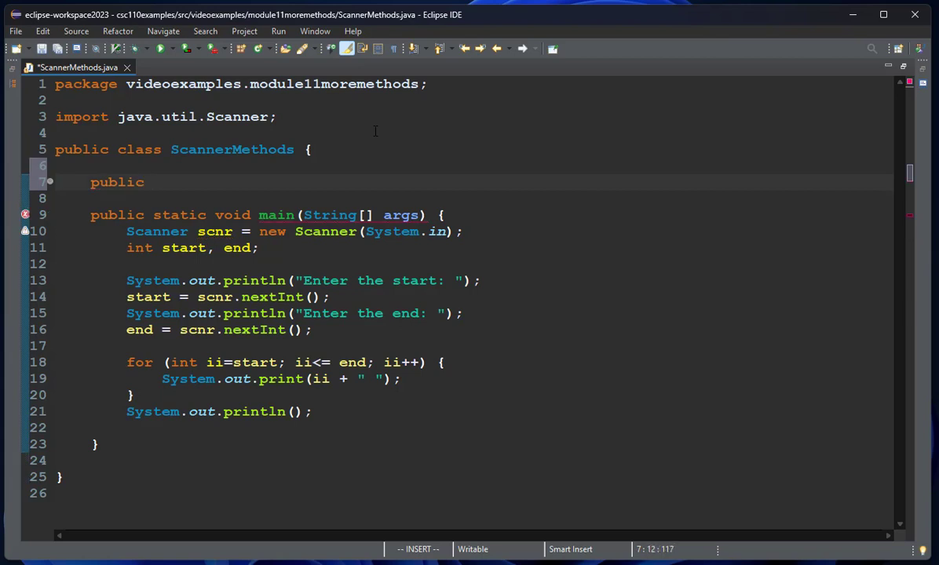
pyautogui.write('static void')
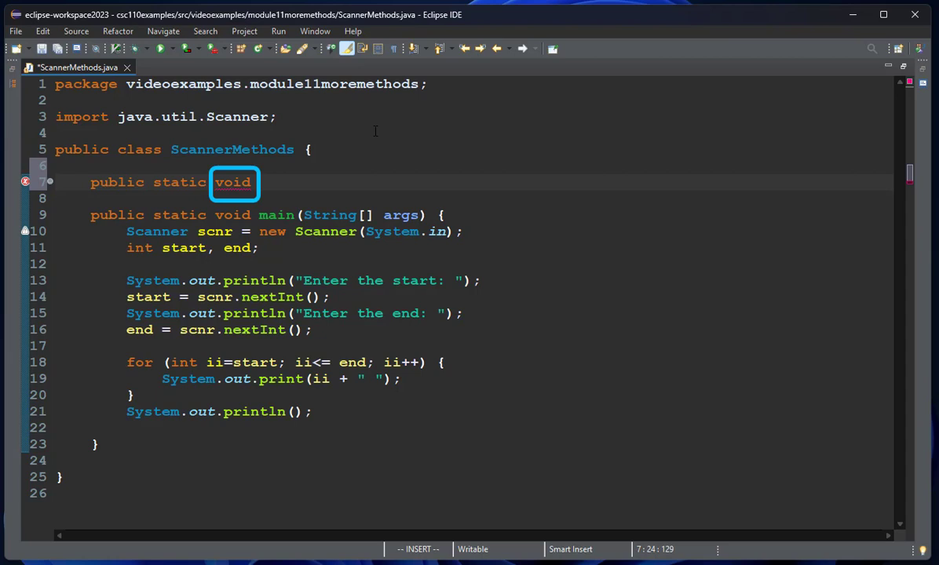
pyautogui.click(267, 182)
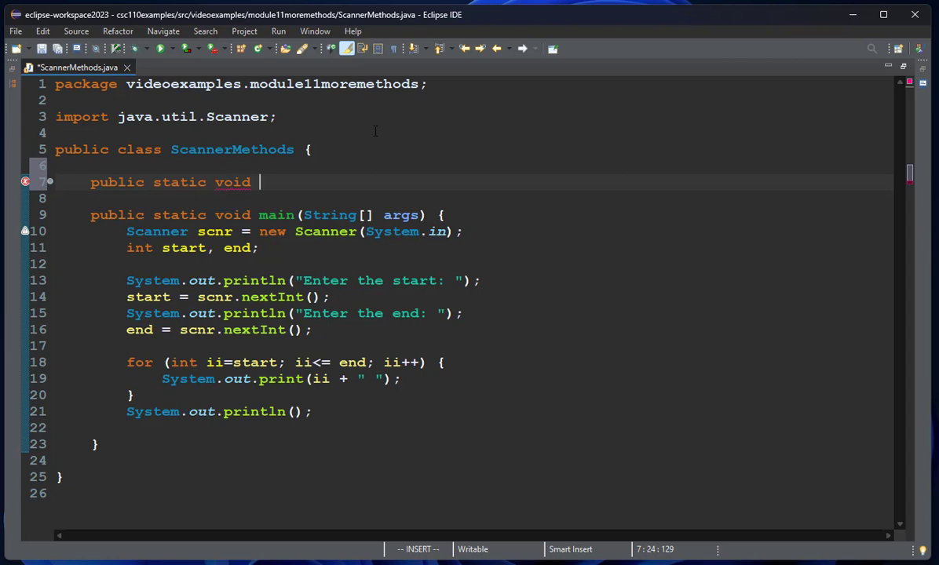
pyautogui.write('printB')
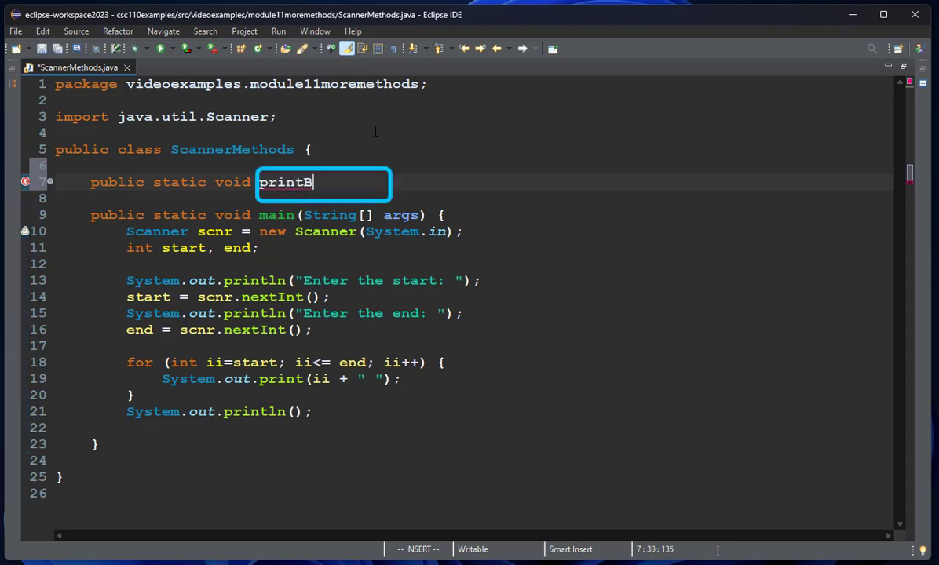
pyautogui.write('etween()')
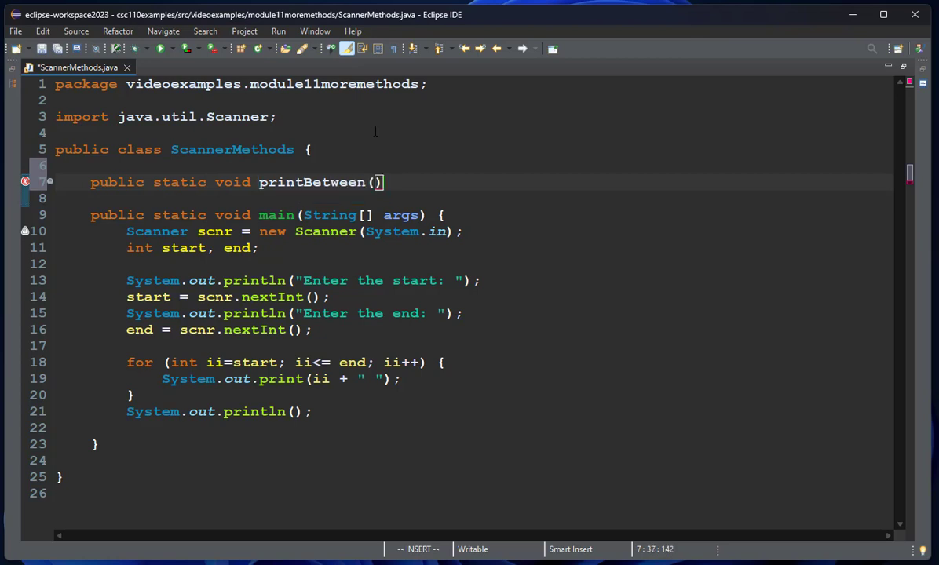
pyautogui.write('Scanner s')
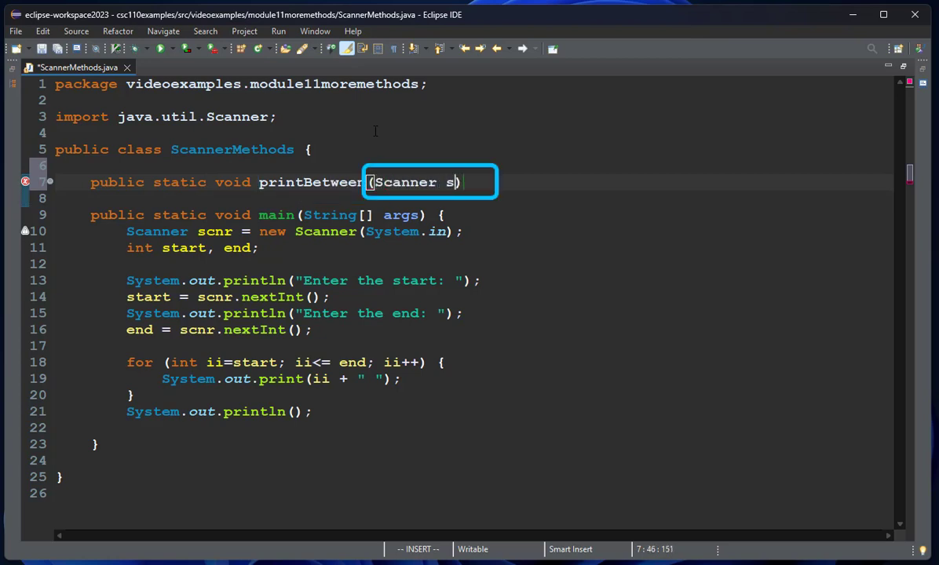
pyautogui.write('cnr')
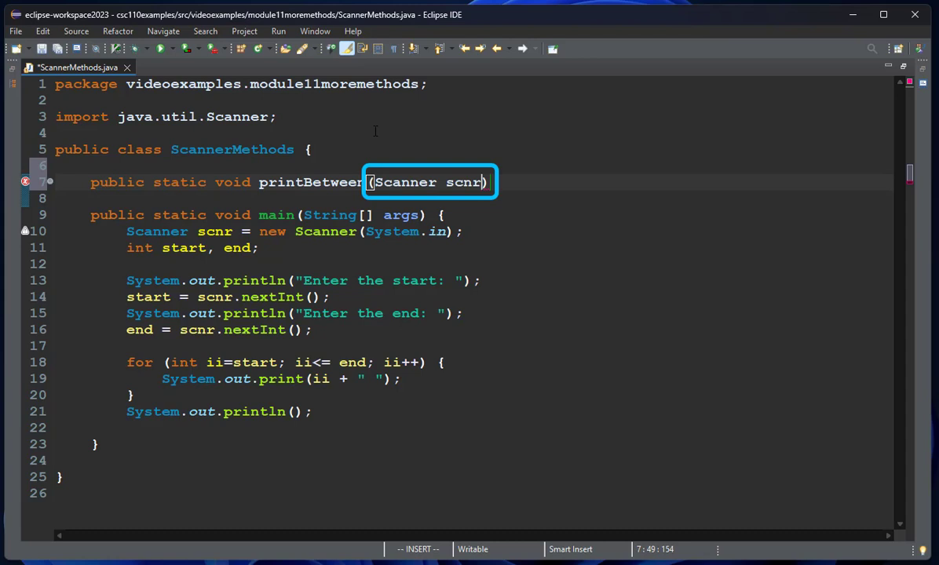
pyautogui.write(' {')
pyautogui.press('Return')
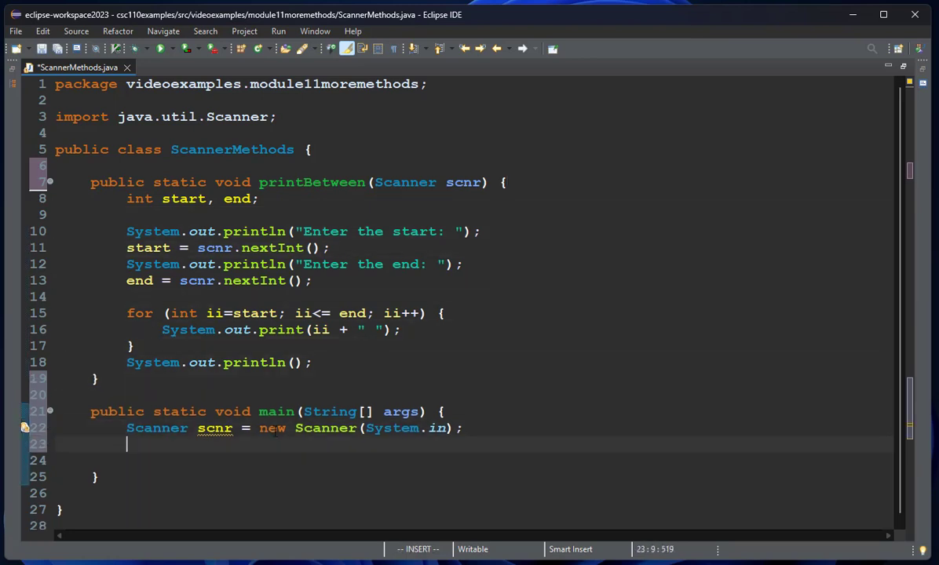
# Call printBetween(scnr) in main, then start a System.out.println statement
pyautogui.write('print')
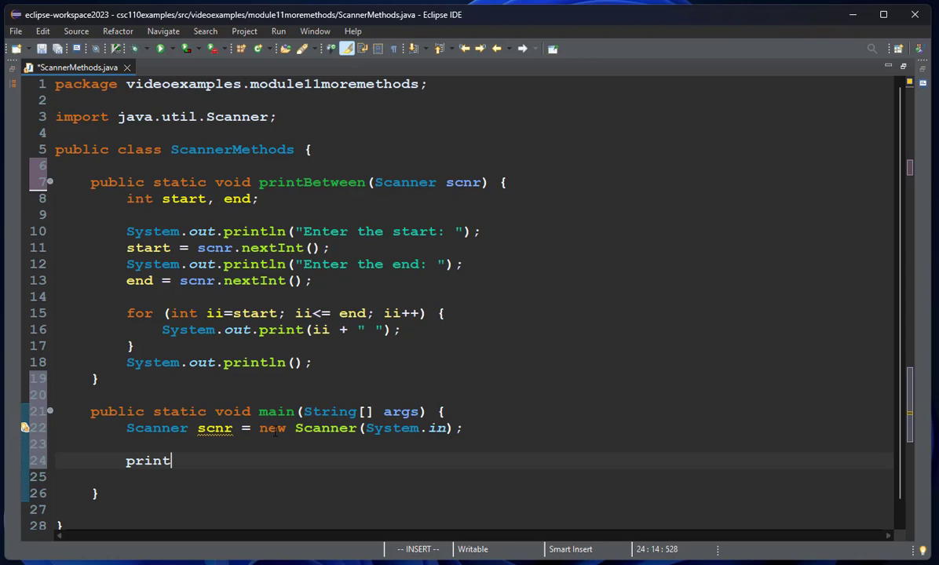
pyautogui.write('Between')
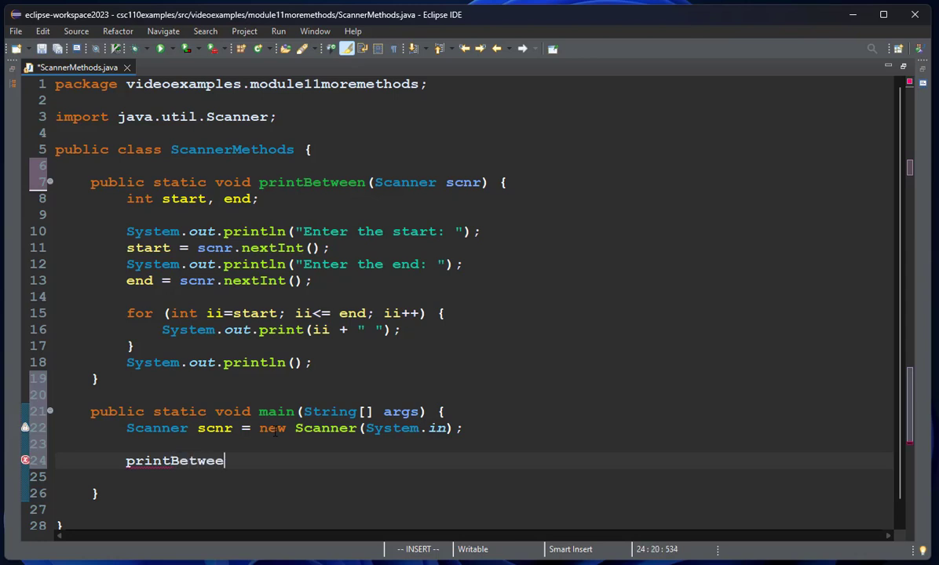
pyautogui.write('(scnr);')
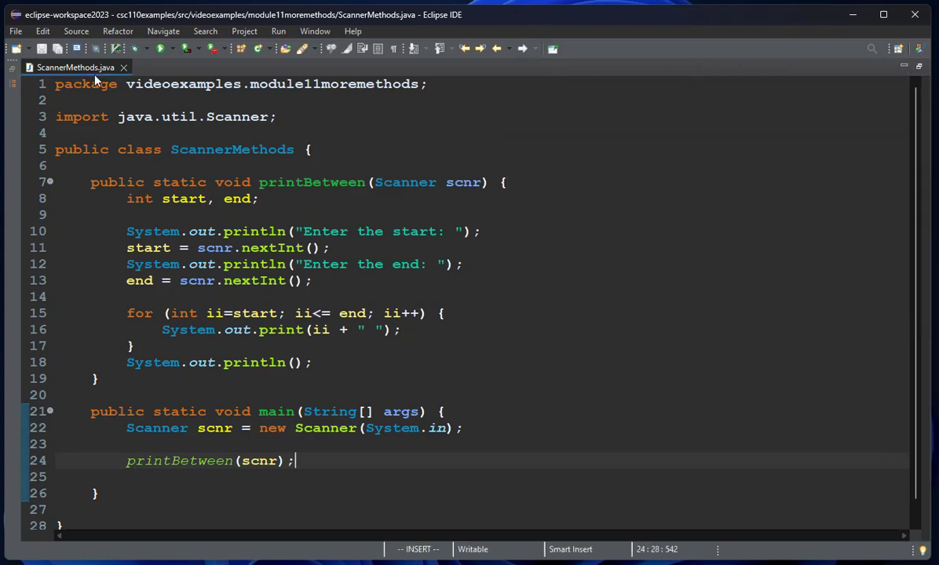
pyautogui.press('Escape')
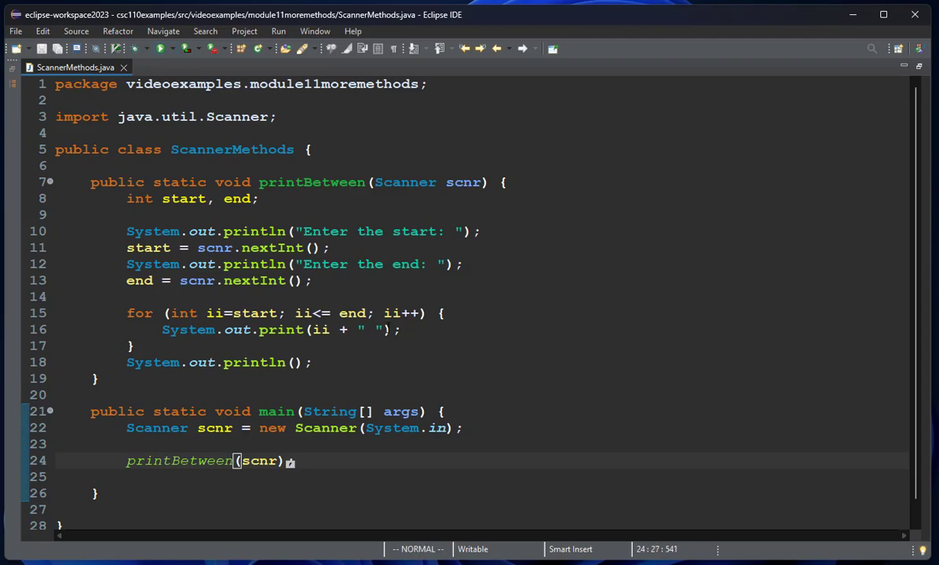
pyautogui.write('System.out.printl')
pyautogui.write('20')
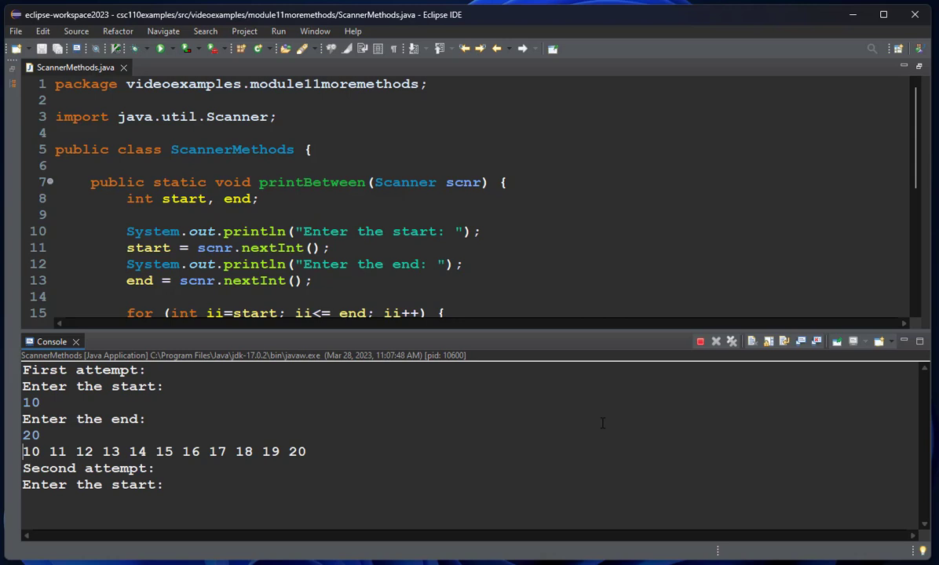
# Enter 30 as the second attempt's start value in the console
pyautogui.write('30')
pyautogui.write('50')
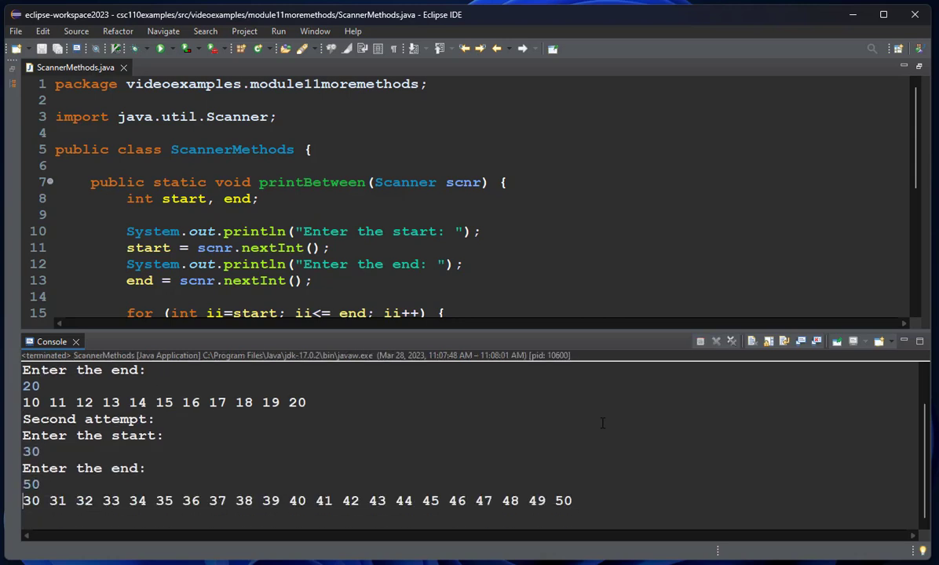
pyautogui.moveTo(522, 276)
pyautogui.write('public static void printBetween(int a, int b) {')
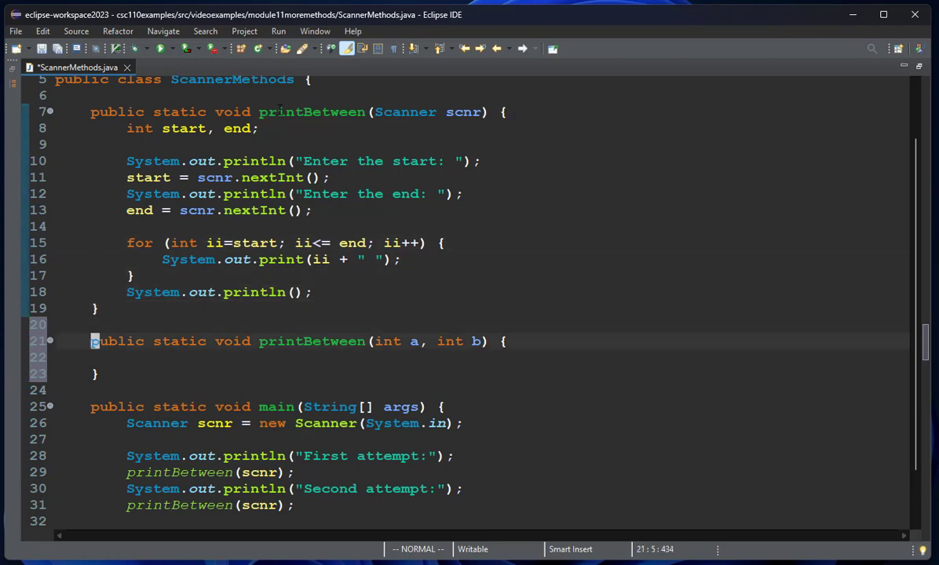
# Paste the copied range loop into the printBetween(int a, int b) body
pyautogui.press('ctrl+v')
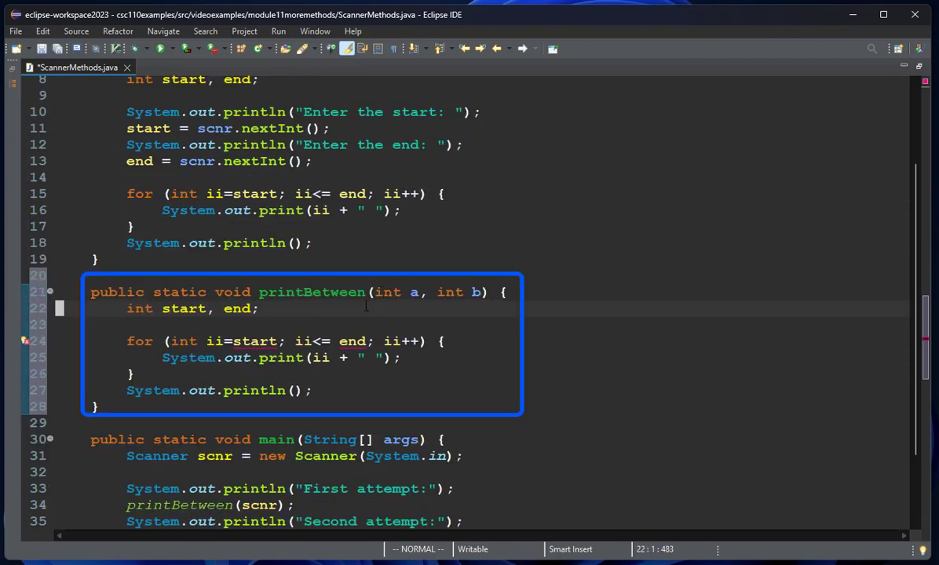
pyautogui.scroll(3)
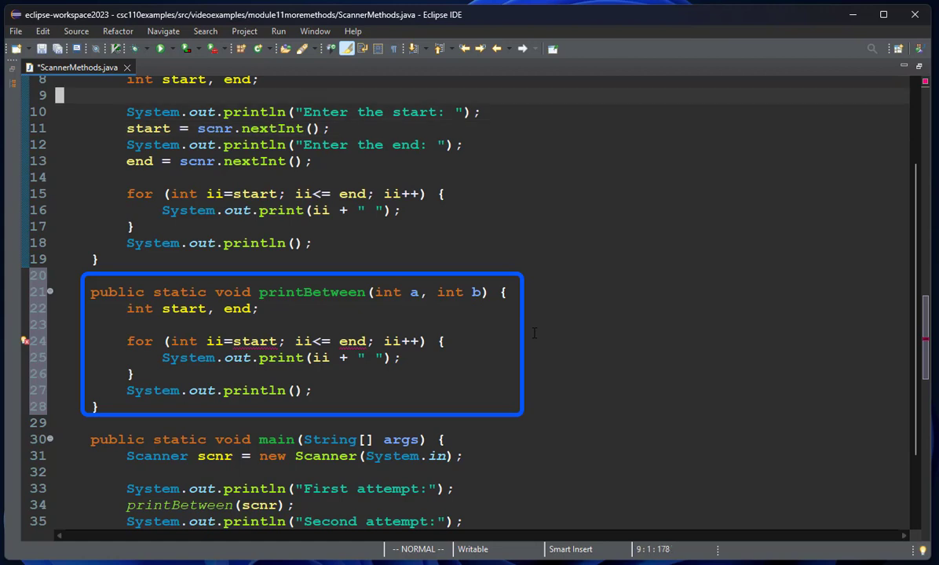
pyautogui.scroll(3)
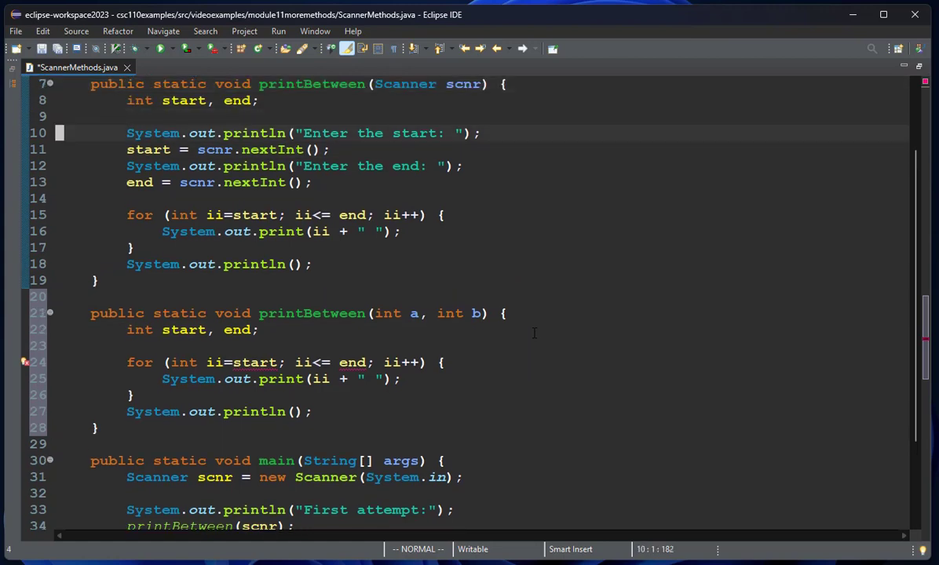
# Rename the overload's first parameter to start and change the second call to printBetween(x, y)
pyautogui.scroll(-3)
pyautogui.write('int start, end')
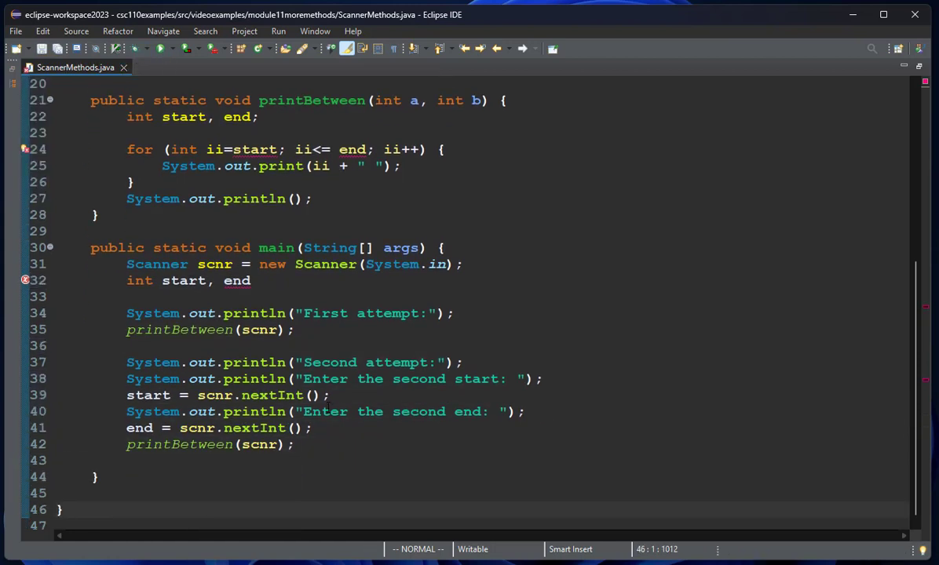
pyautogui.click(259, 445)
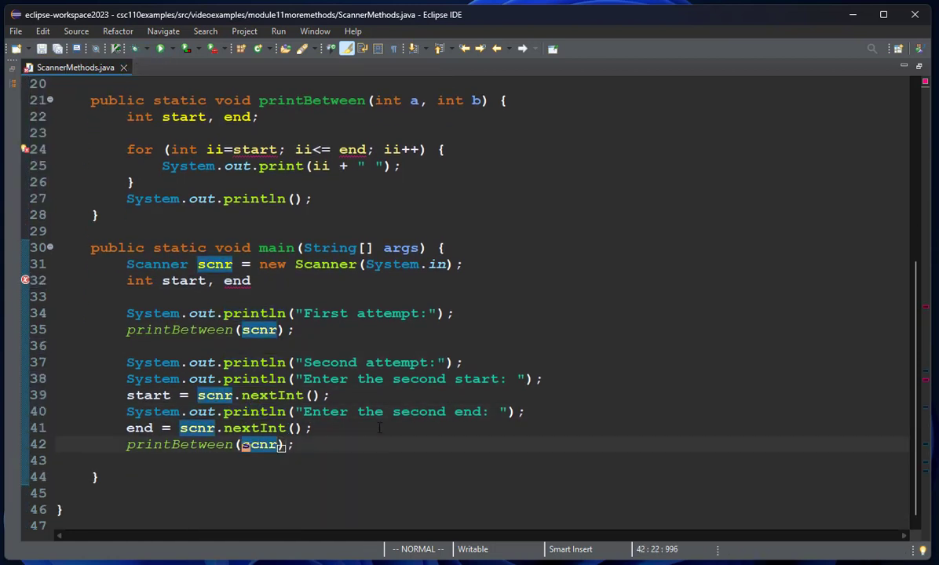
pyautogui.write('star')
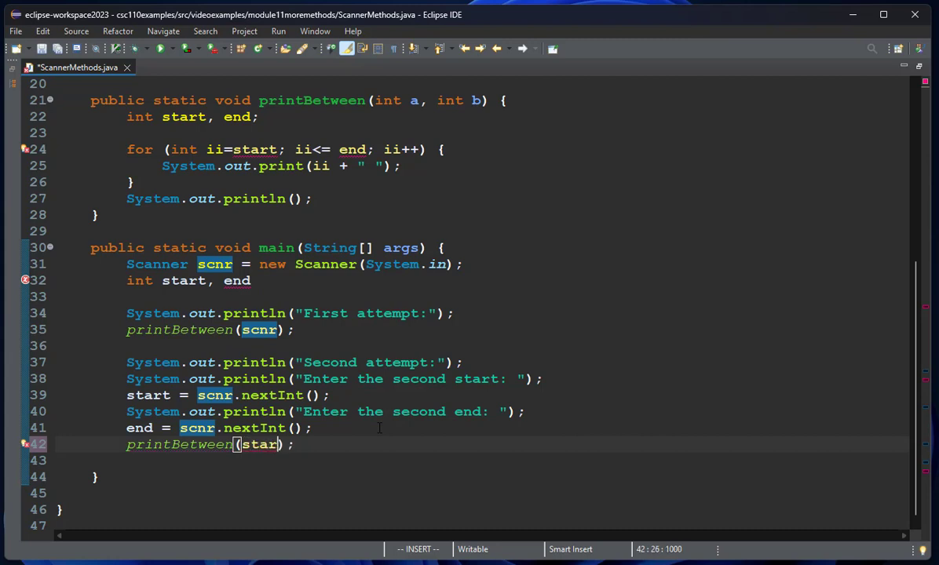
pyautogui.press('Escape')
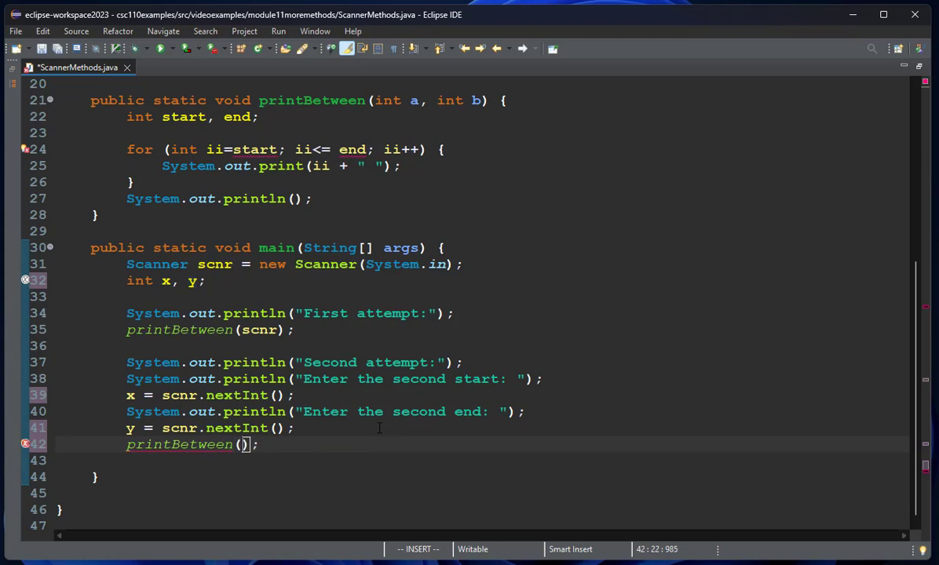
pyautogui.write('x,')
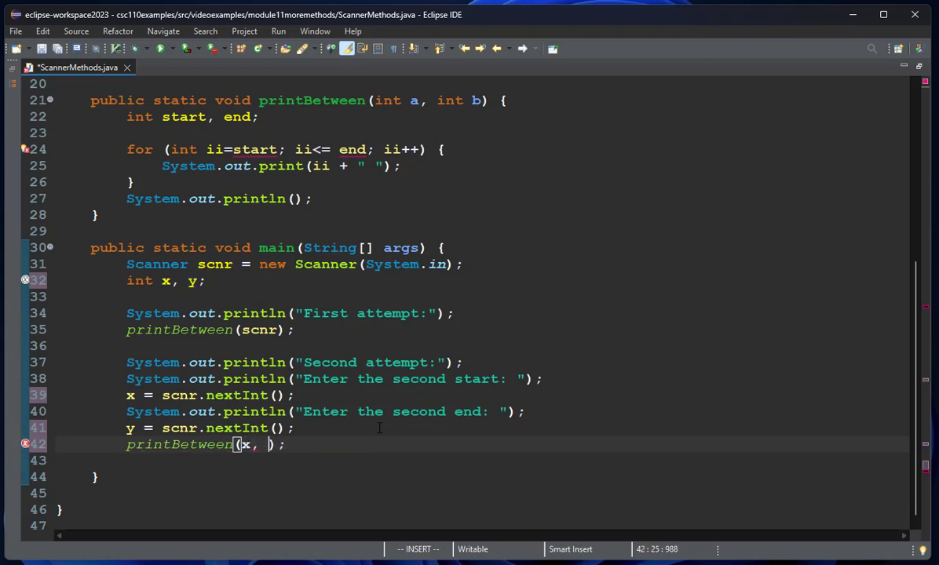
pyautogui.write('y')
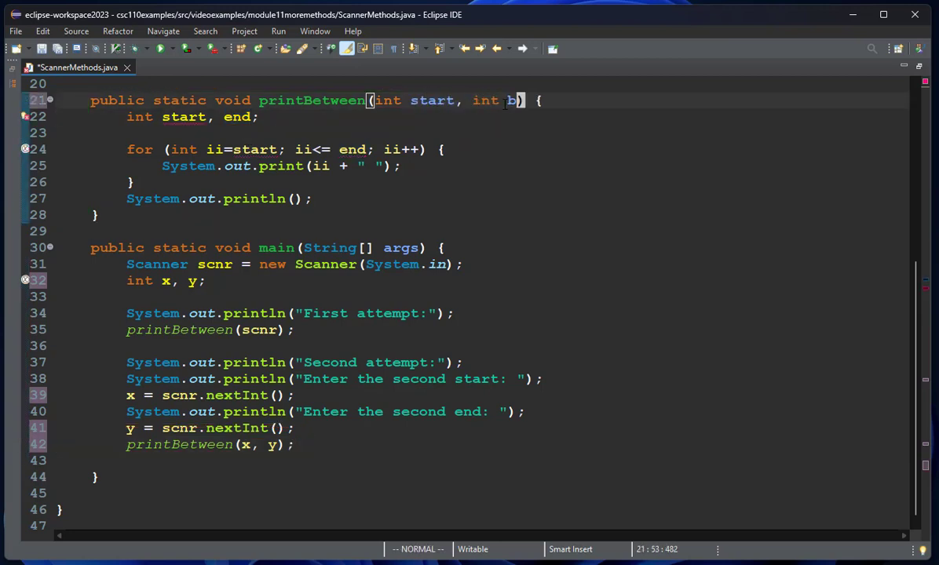
# Rename the overload's second parameter to end, save, run, and enter 32
pyautogui.write('end')
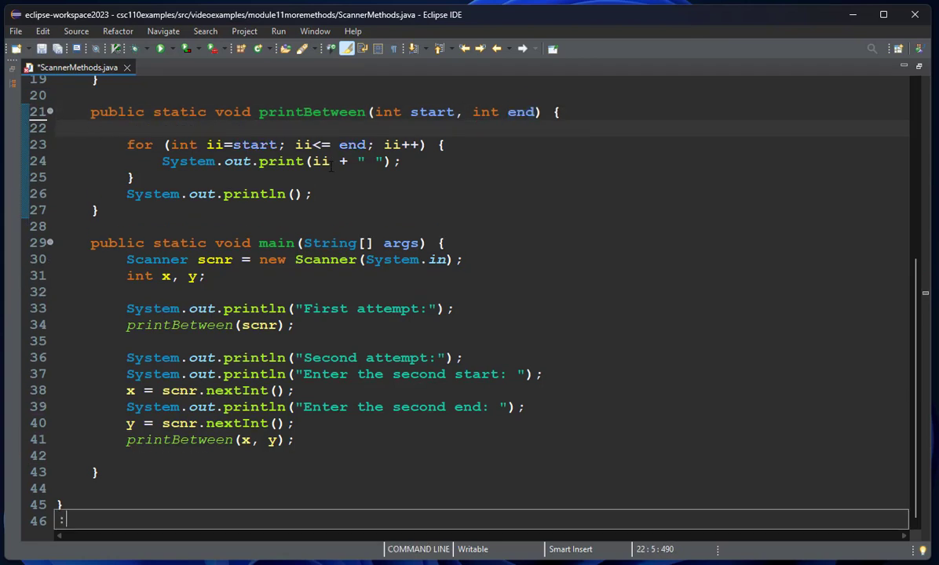
pyautogui.press('Escape')
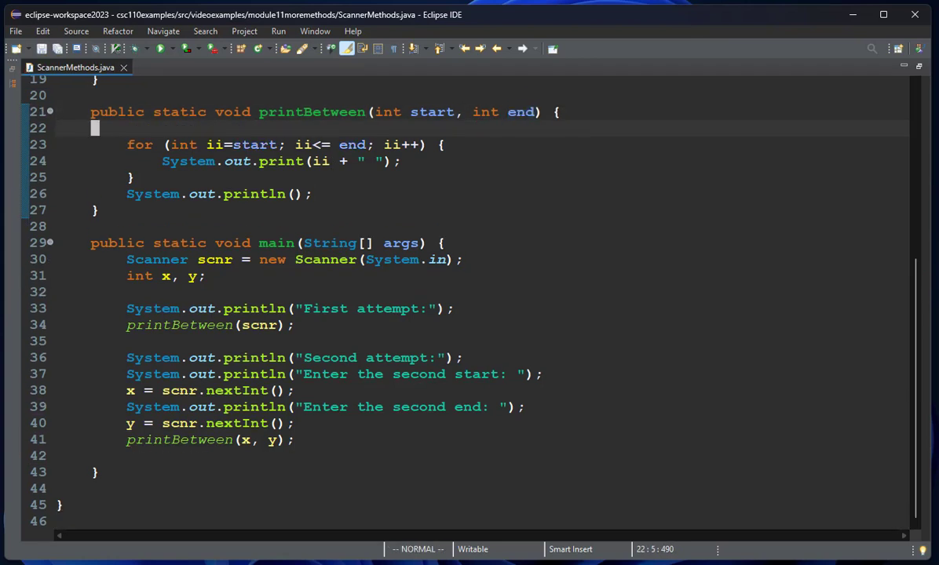
pyautogui.moveTo(163, 48)
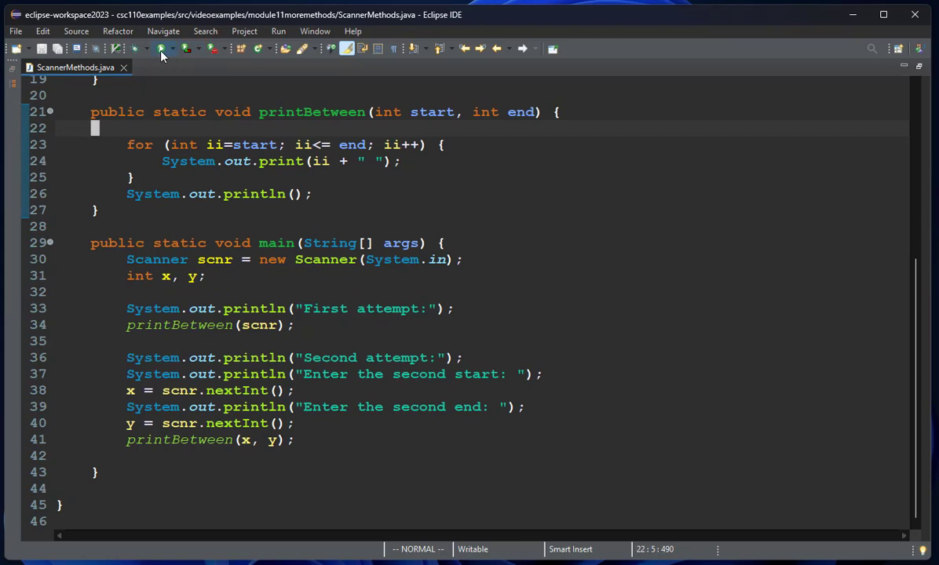
pyautogui.click(161, 49)
pyautogui.write('17')
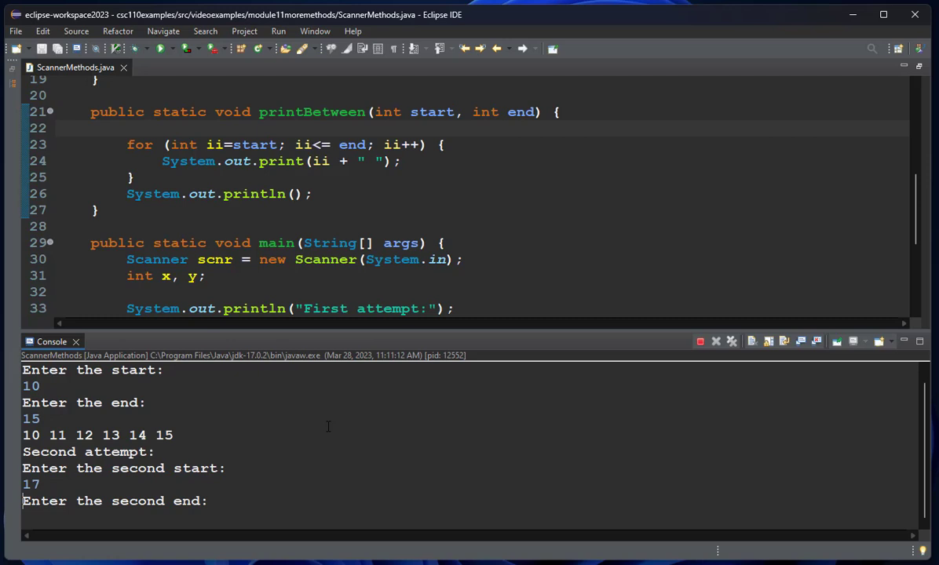
pyautogui.write('32')
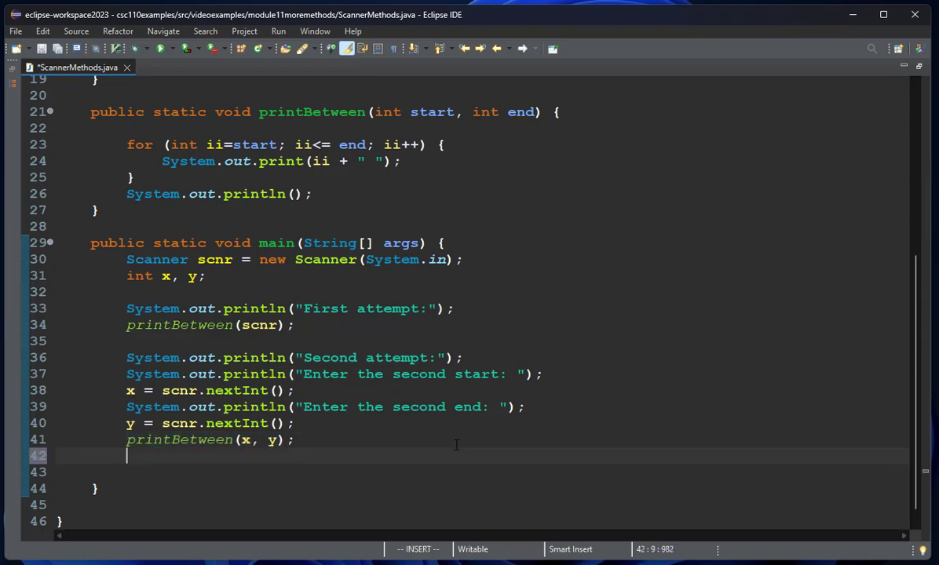
# Add a for loop over ii from 0 to 14 calling printBetween(10*ii, 10*ii+10)
pyautogui.write('for(')
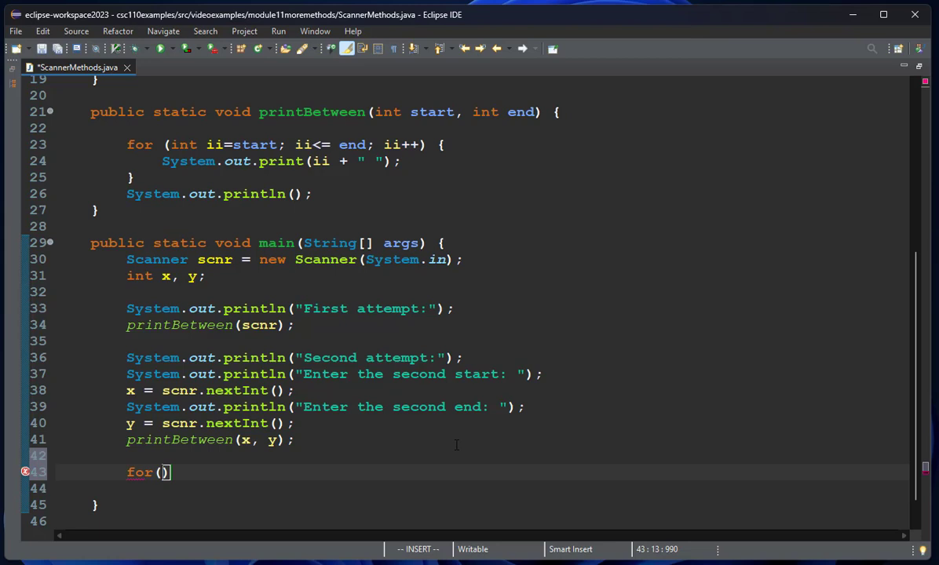
pyautogui.write('int ii=0;')
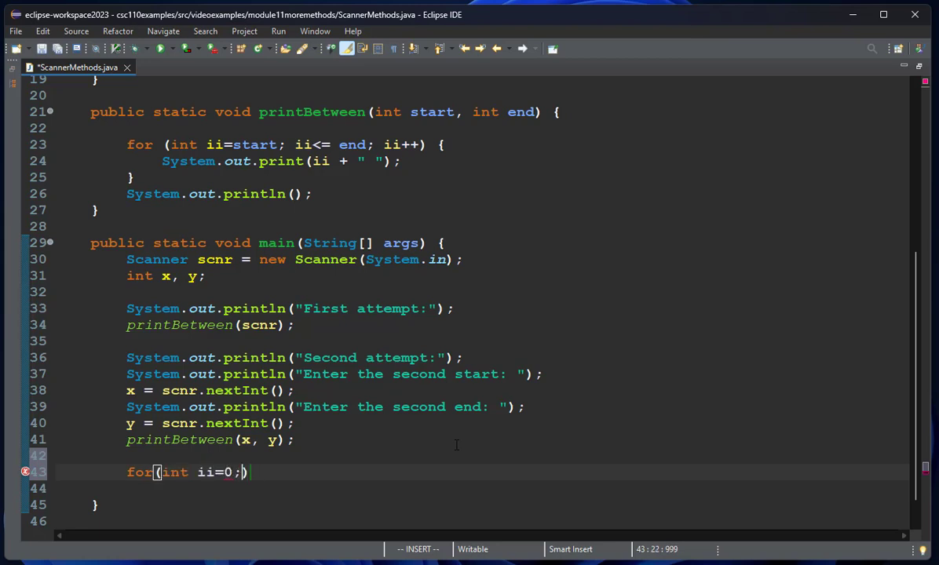
pyautogui.write('ii<15;')
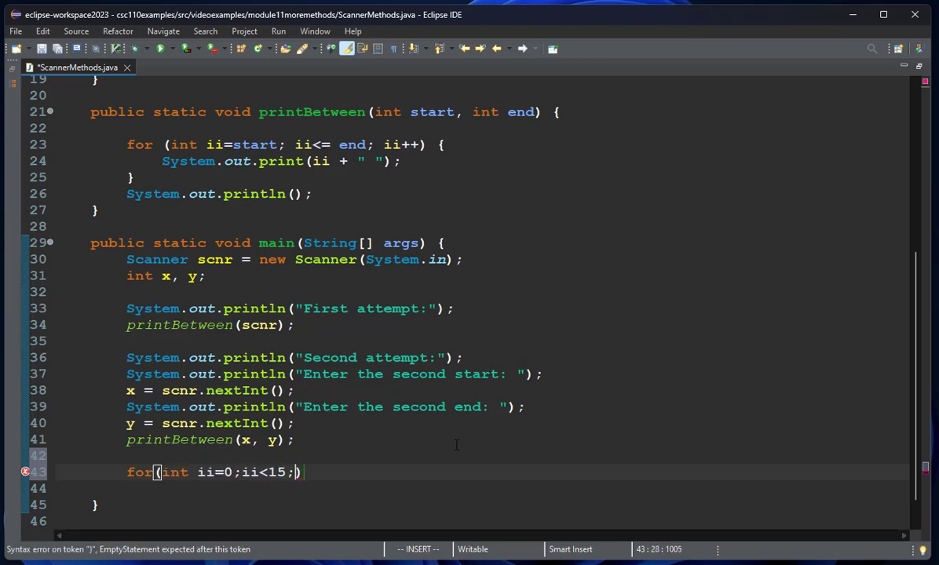
pyautogui.write('ii++) {')
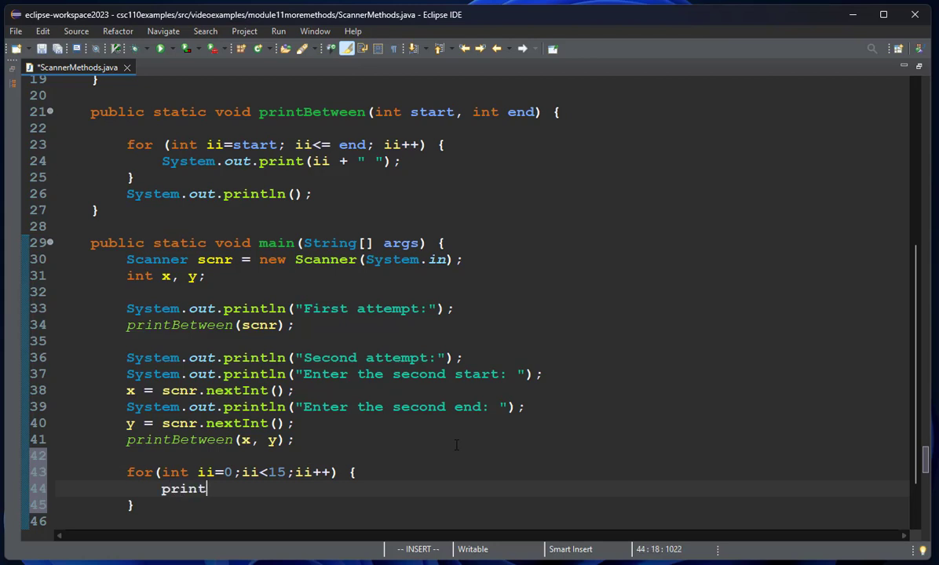
pyautogui.write('Between()')
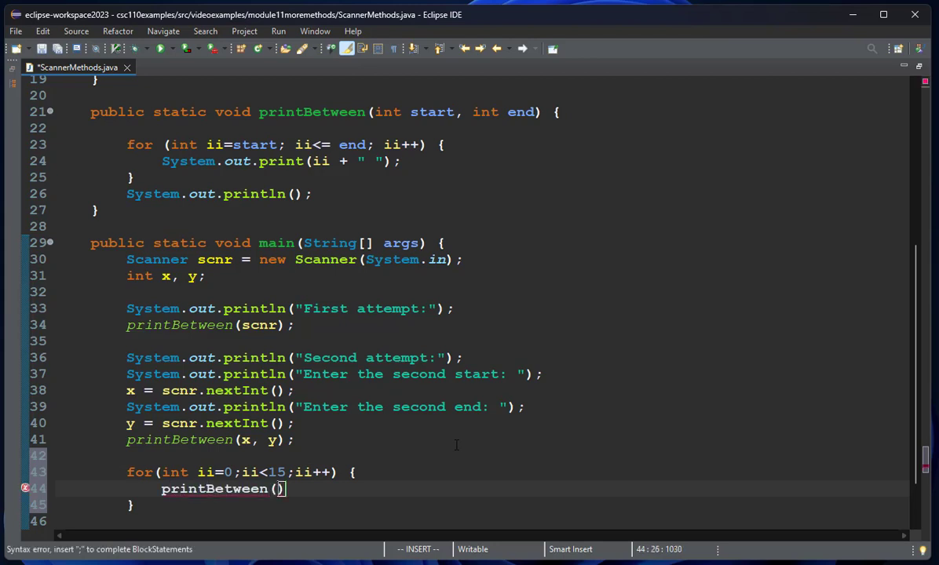
pyautogui.write('10*')
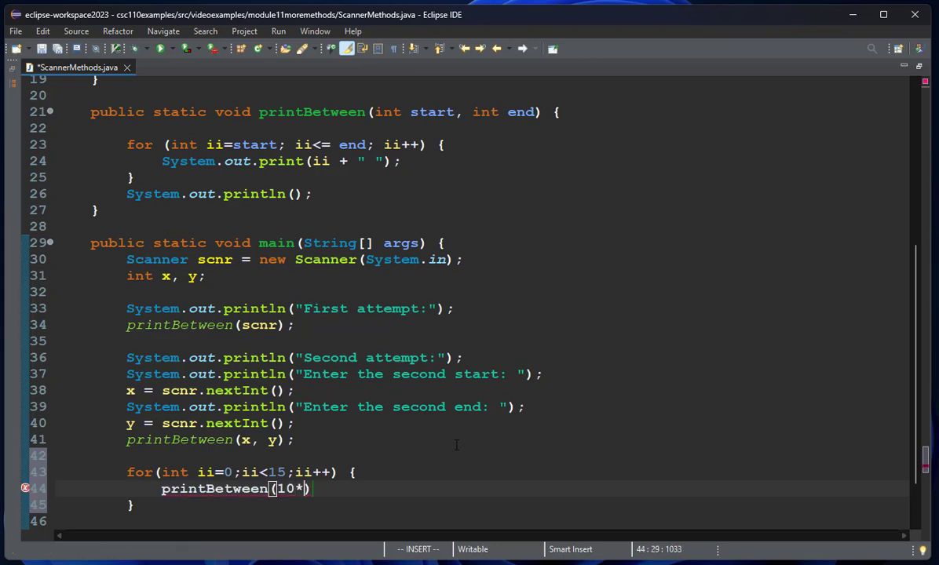
pyautogui.write('ii, 10')
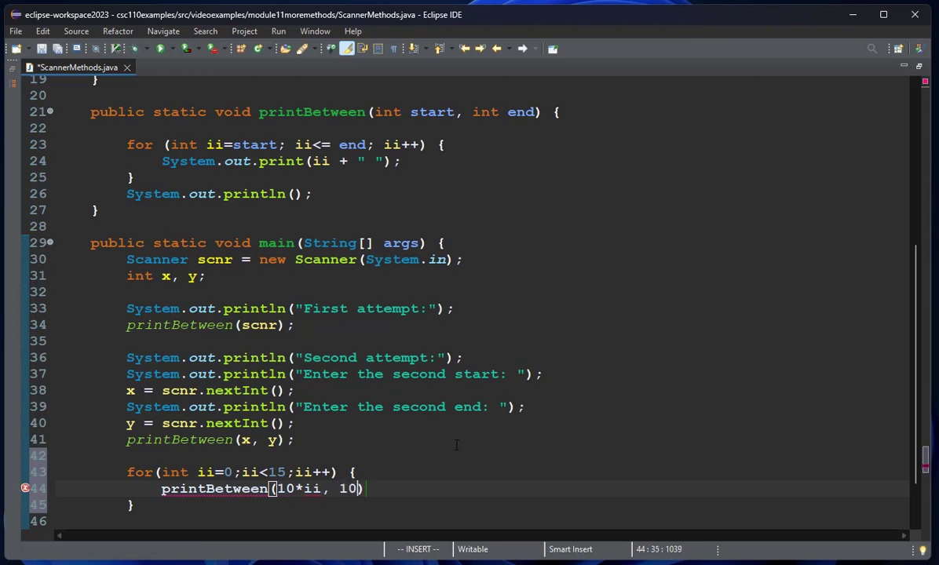
pyautogui.write('*ii+10);')
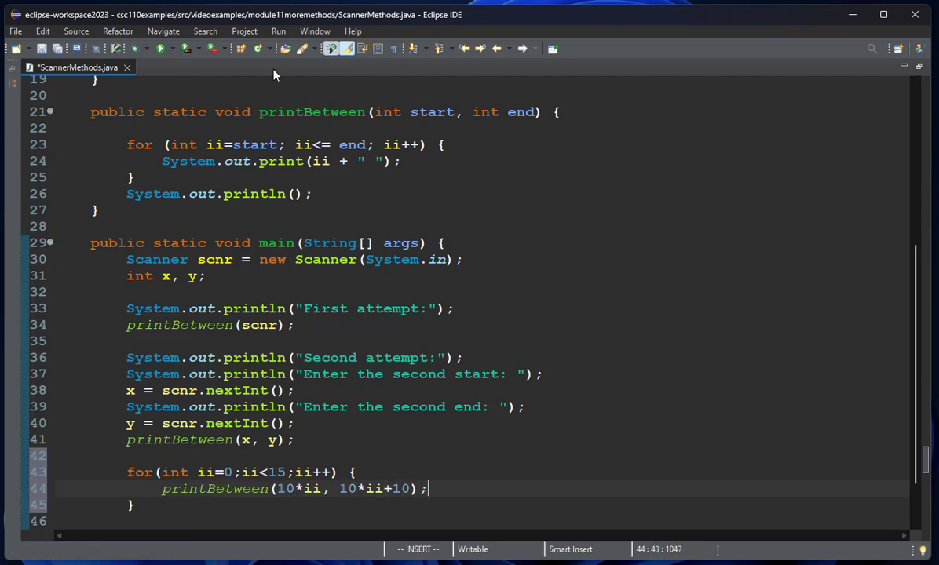
# Run the program and scroll the console through the ranges 0–10 to 140–150
pyautogui.click(162, 48)
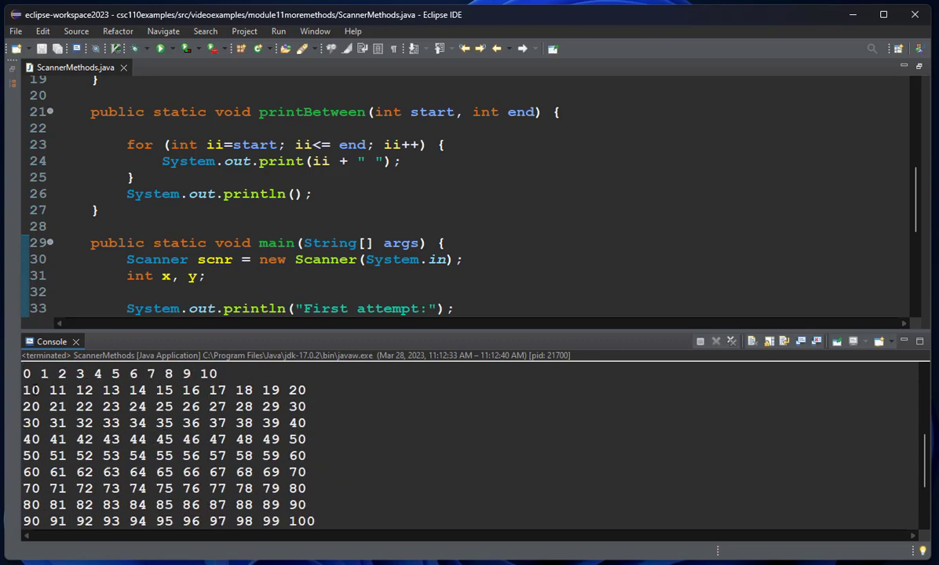
pyautogui.scroll(-3)
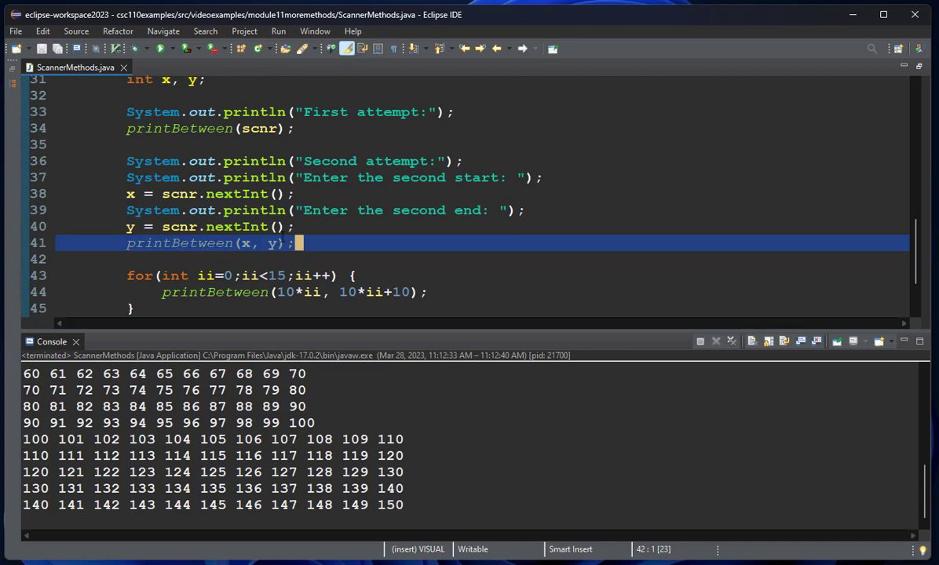
pyautogui.scroll(3)
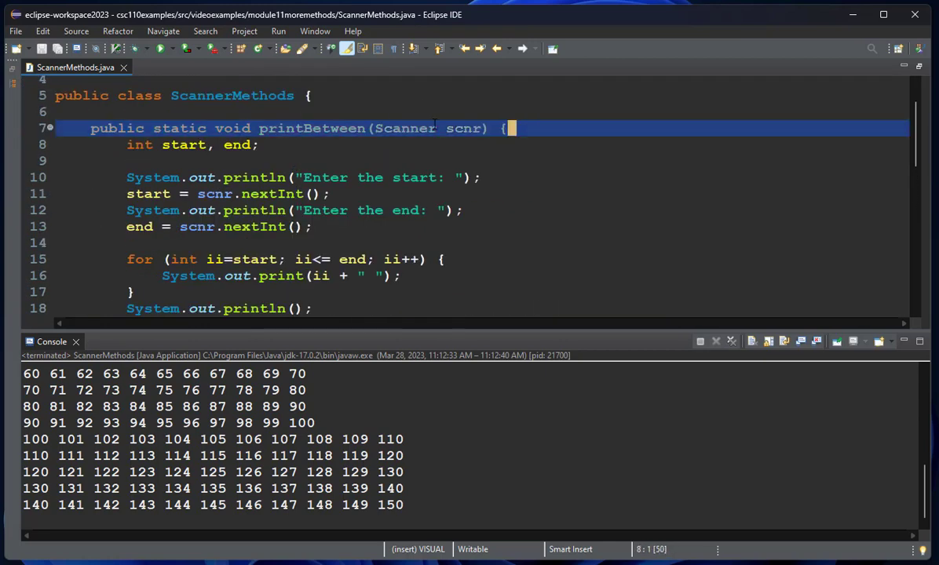
pyautogui.moveTo(409, 128)
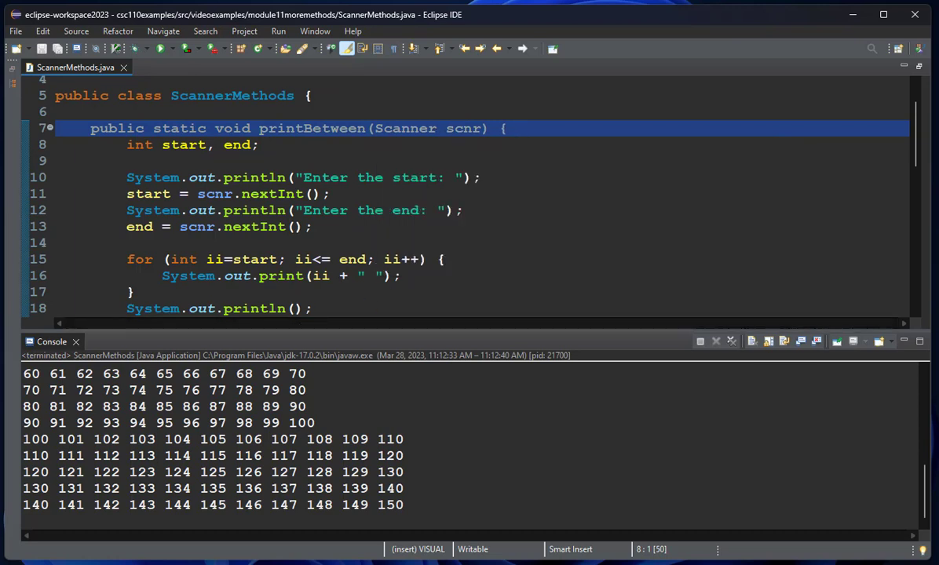
pyautogui.click(509, 128)
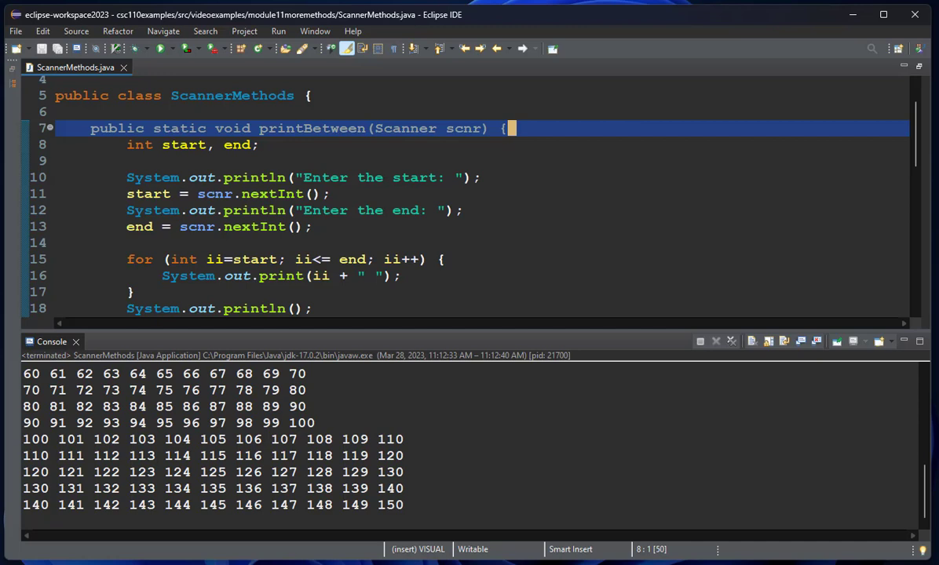
pyautogui.moveTo(618, 258)
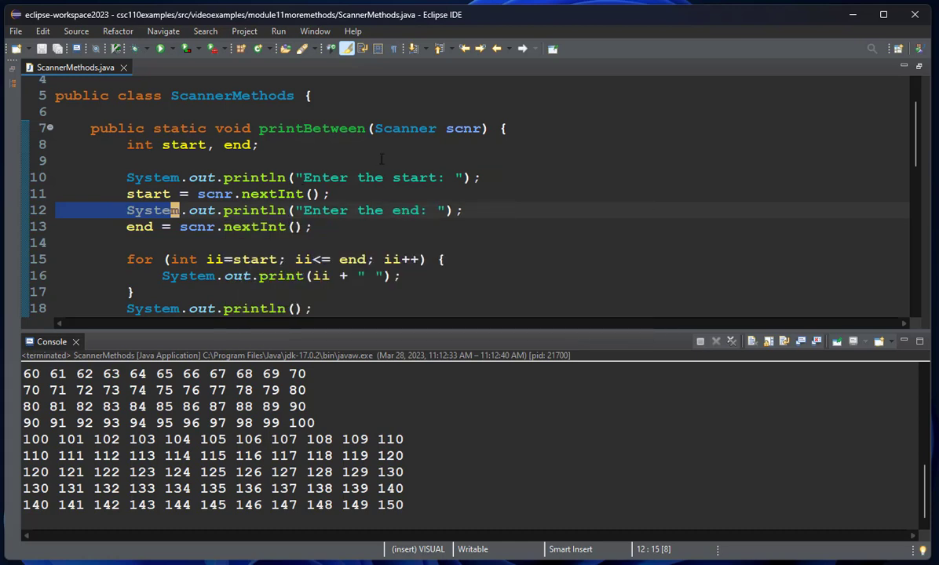
pyautogui.moveTo(408, 149)
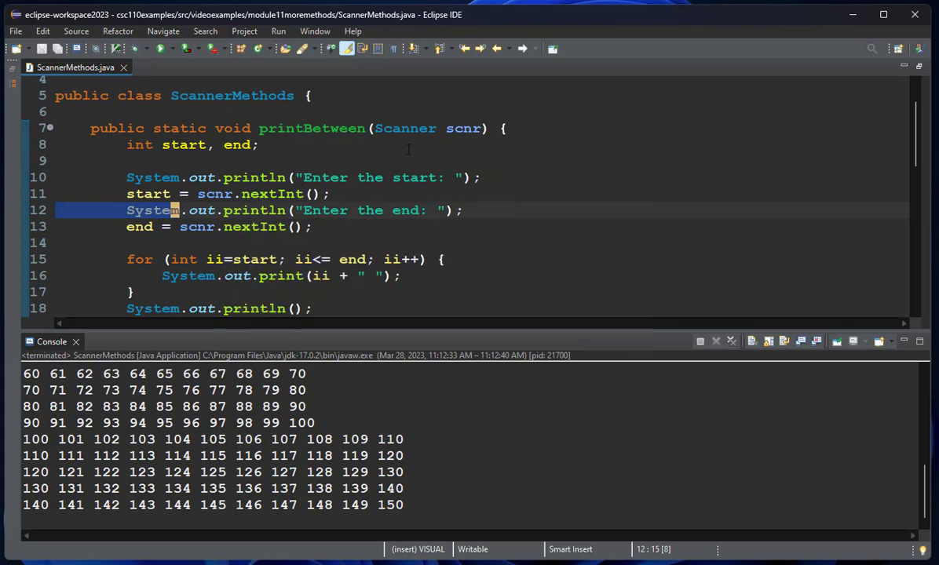
pyautogui.scroll(-3)
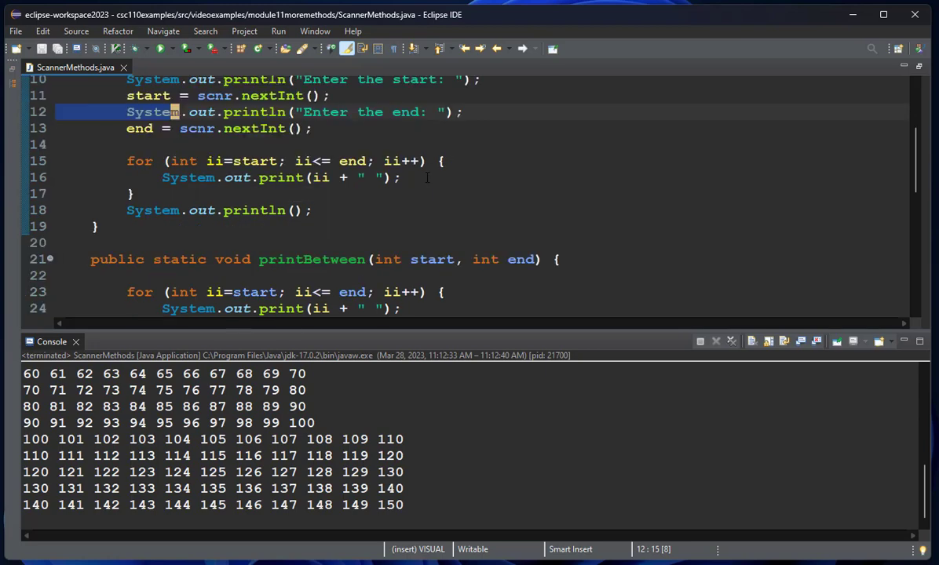
pyautogui.scroll(-3)
pyautogui.write('kkk')
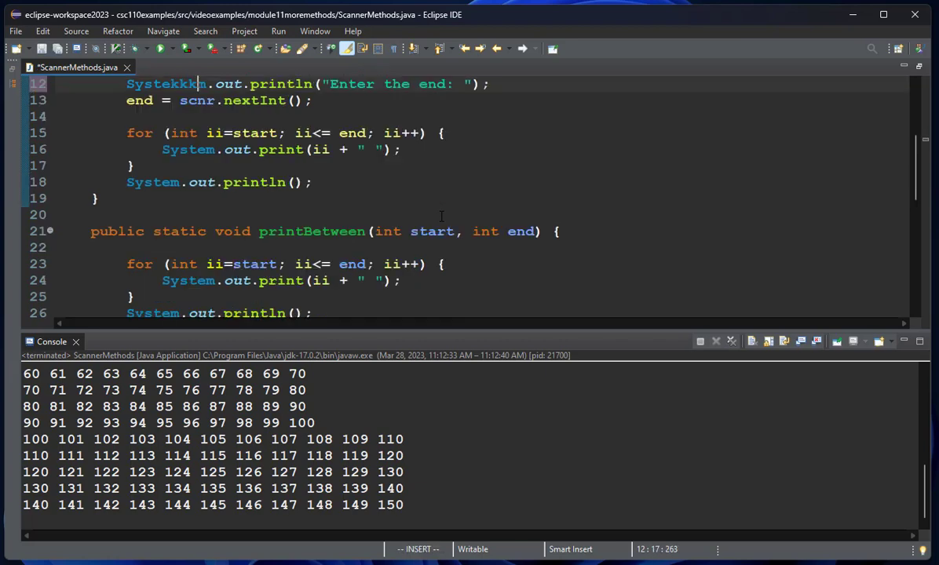
# Replace the Scanner method's printing loop with the call printBetween(start, end);
pyautogui.press('Escape')
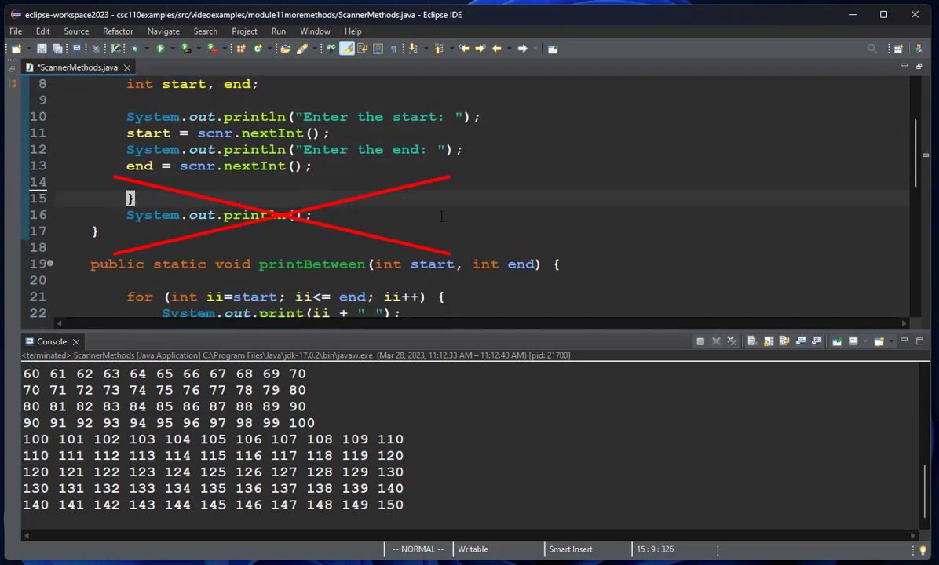
pyautogui.write('printB')
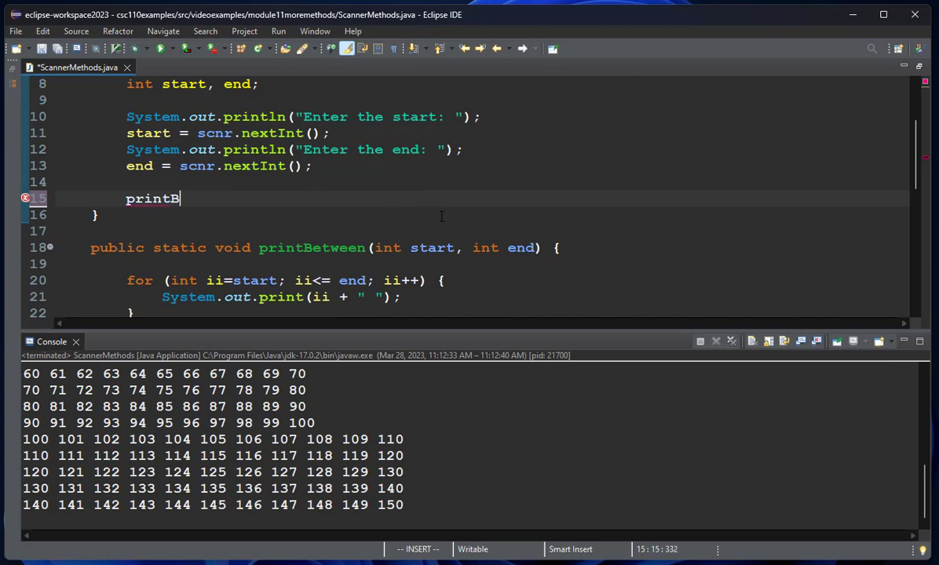
pyautogui.write('etween(s)')
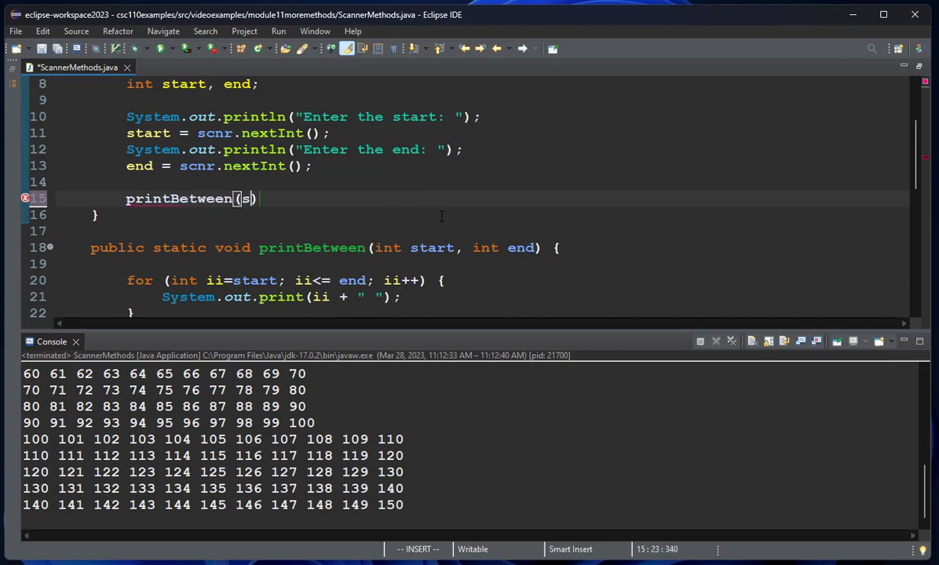
pyautogui.write('tart, end);')
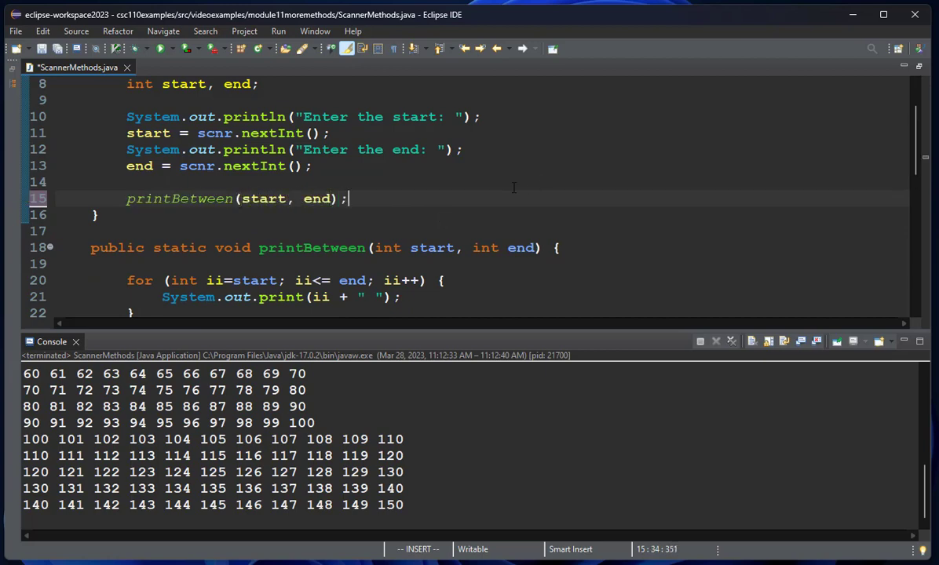
pyautogui.scroll(3)
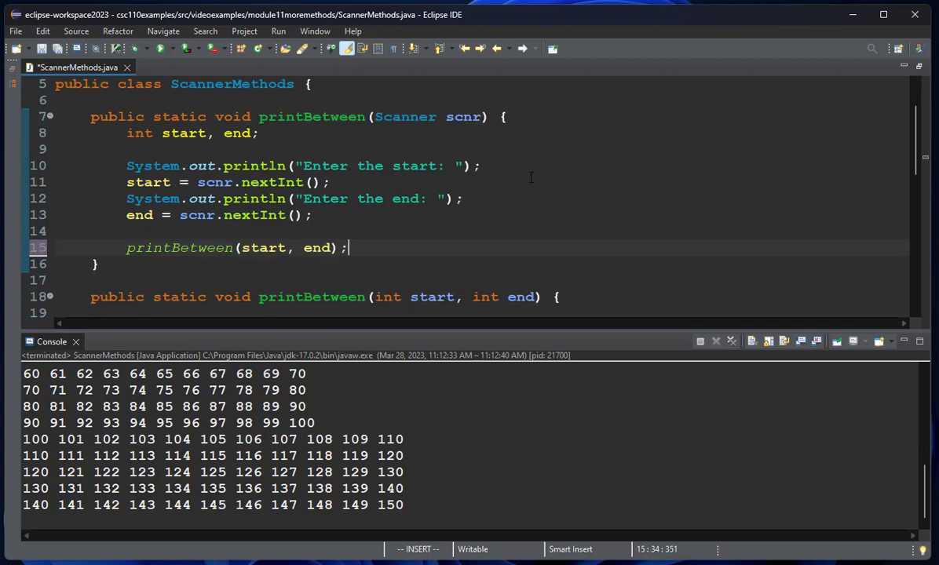
pyautogui.scroll(-3)
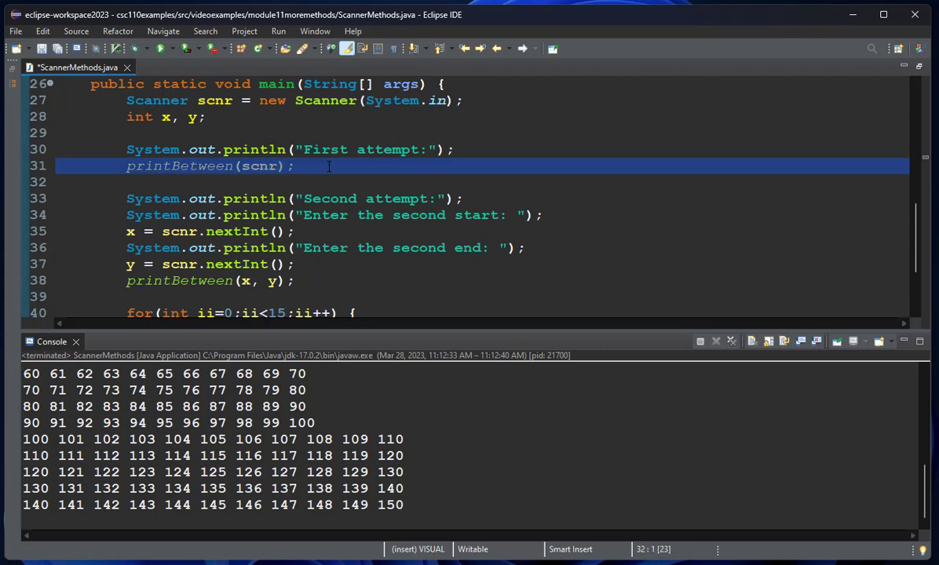
pyautogui.moveTo(317, 237)
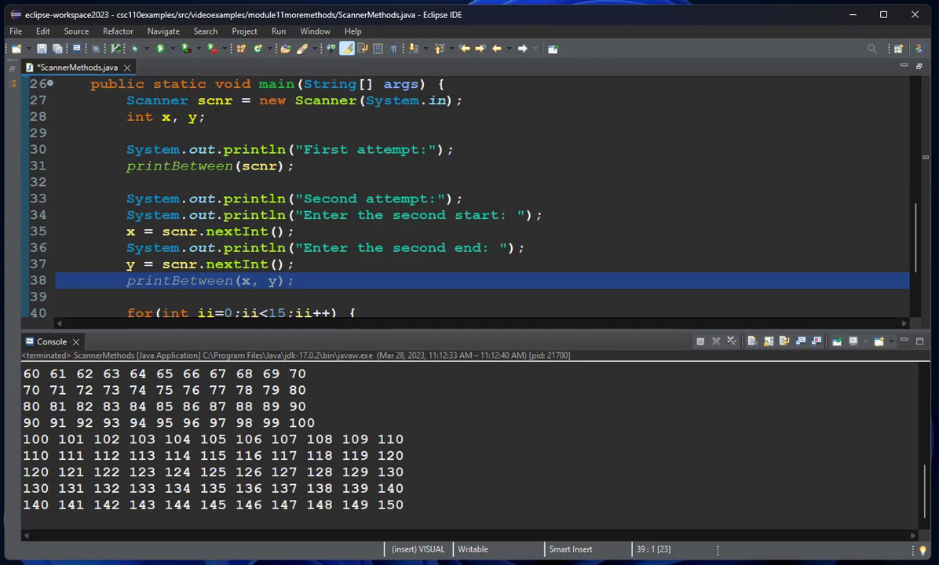
pyautogui.scroll(-3)
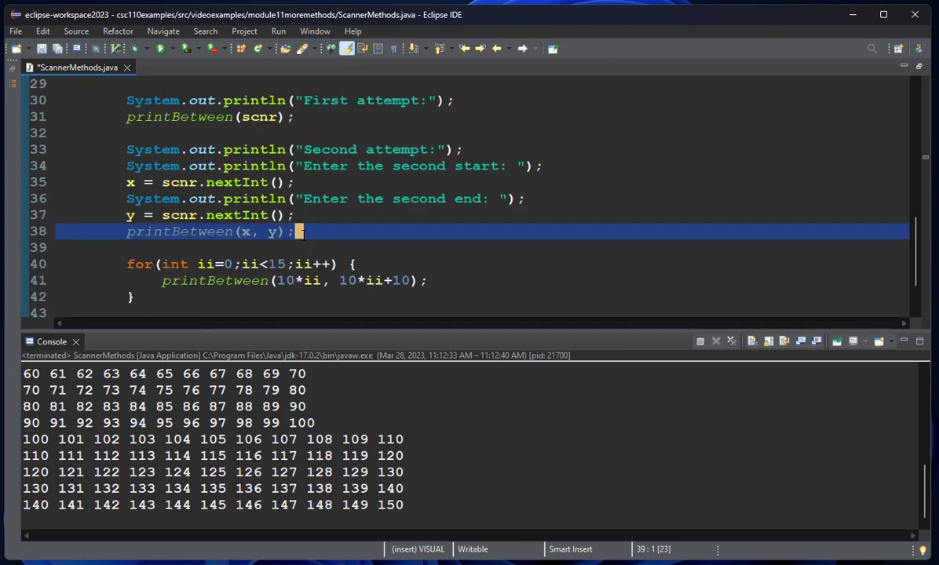
pyautogui.scroll(-3)
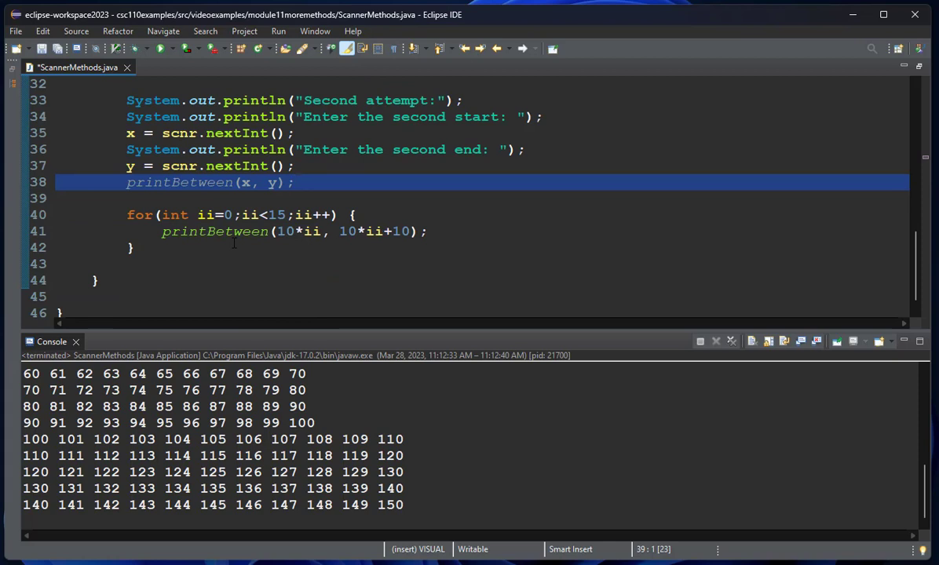
pyautogui.click(299, 182)
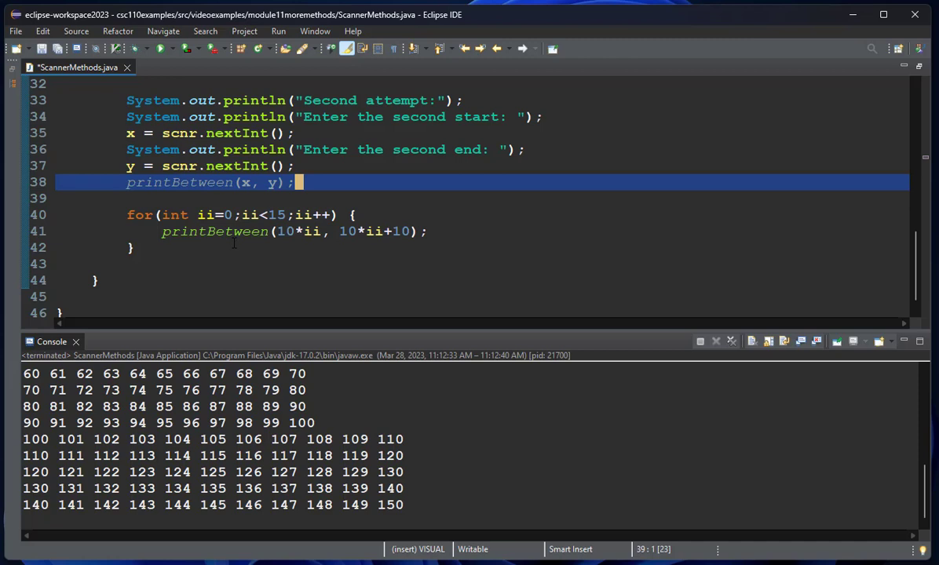
pyautogui.scroll(3)
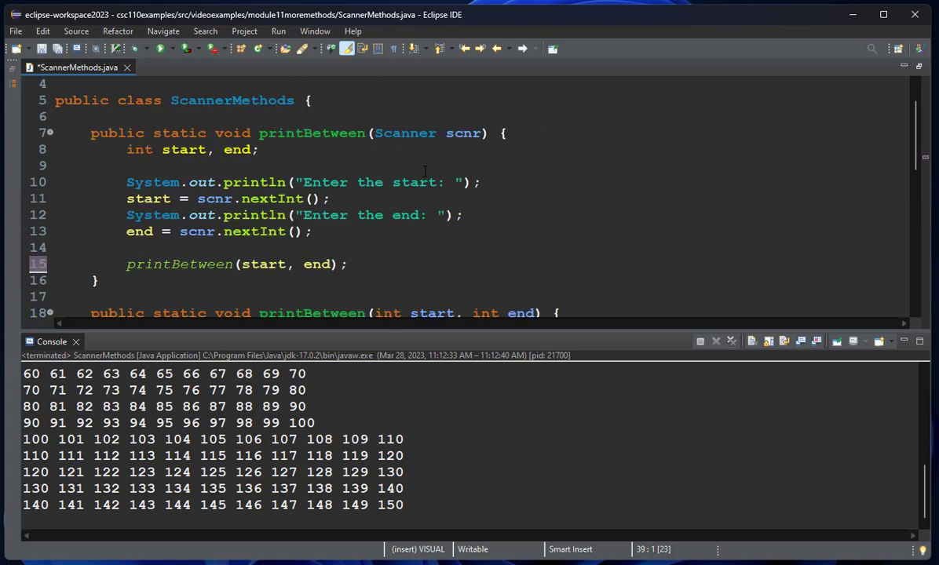
pyautogui.moveTo(348, 174)
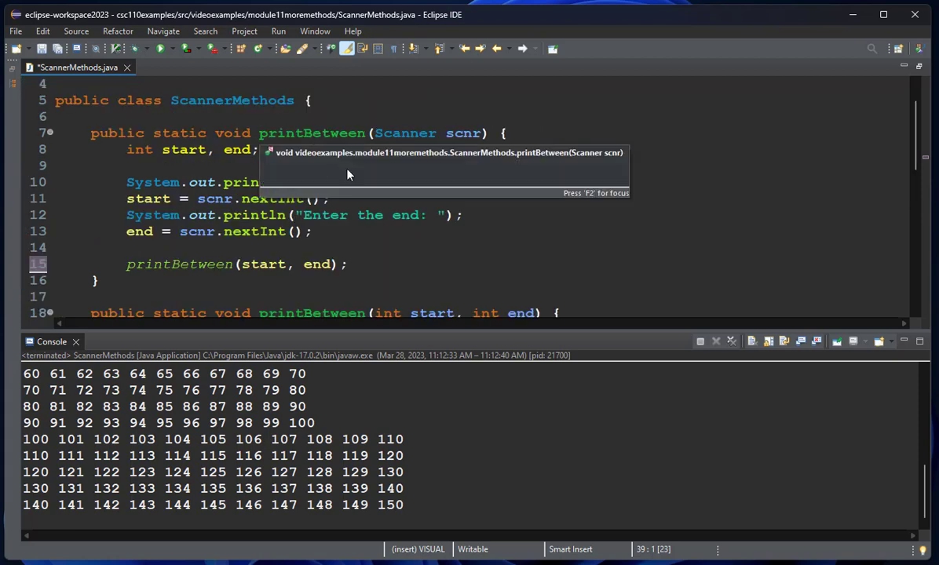